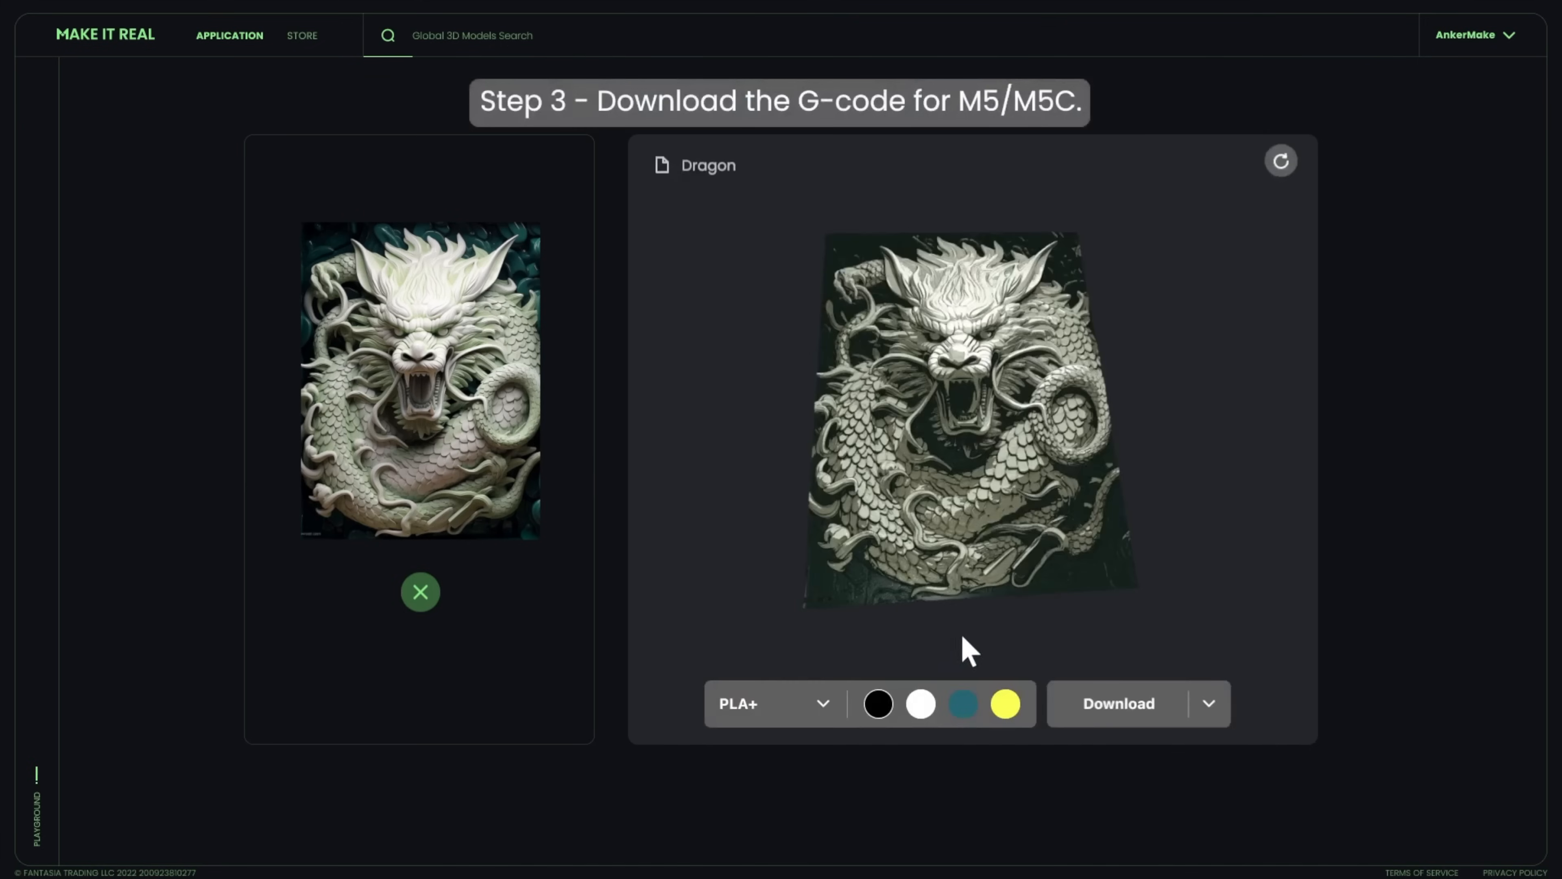
Step: Reveal the Dragon model's download choices: STL and G-code for M5 and M5C
click(1209, 703)
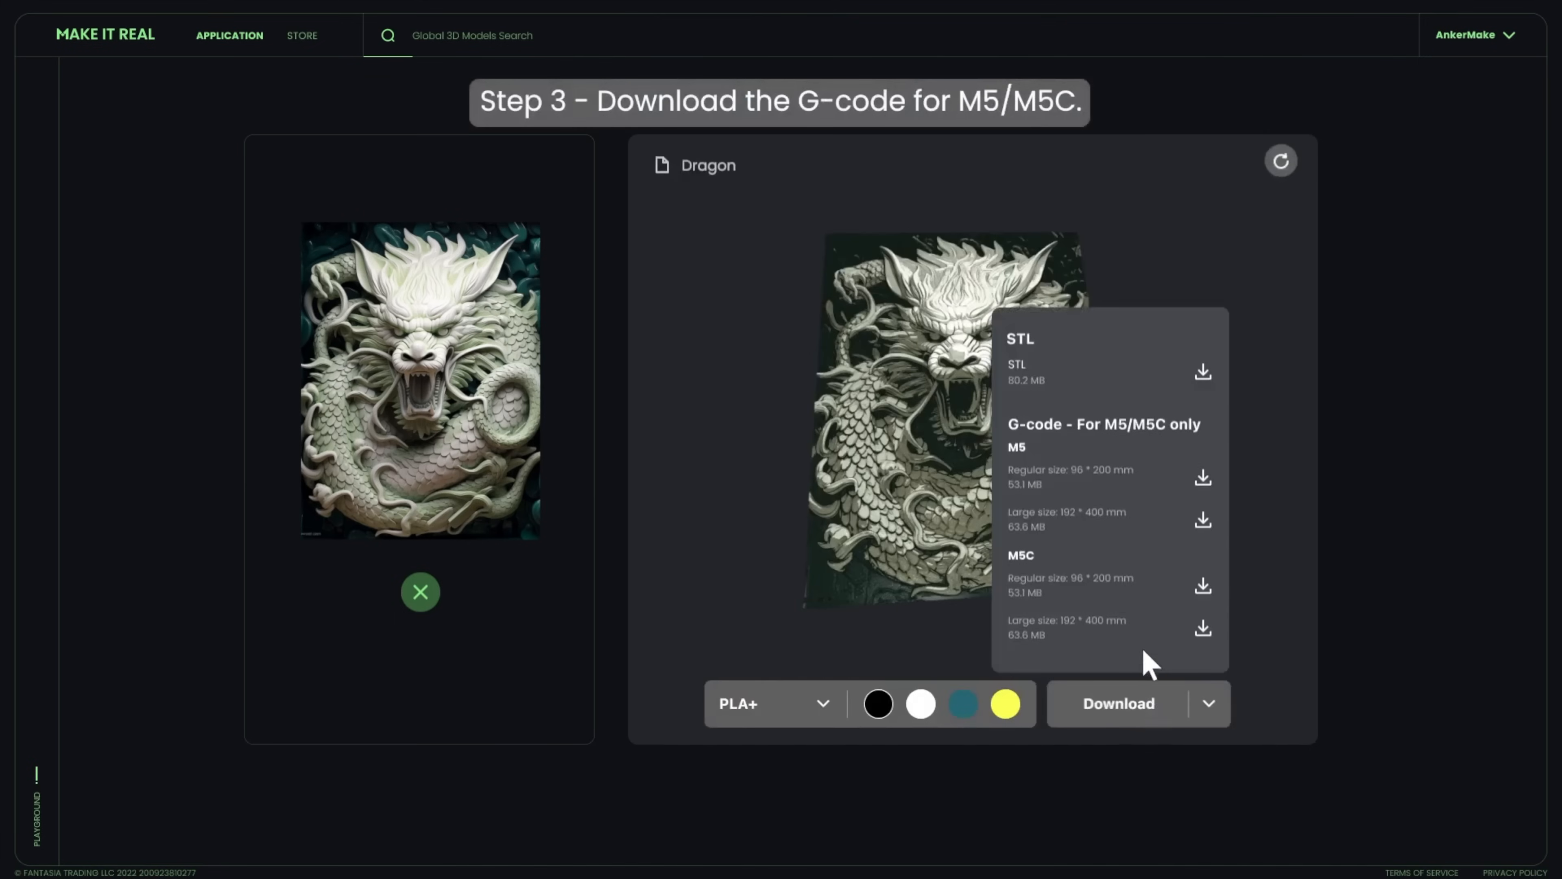
mouse_move(1138, 490)
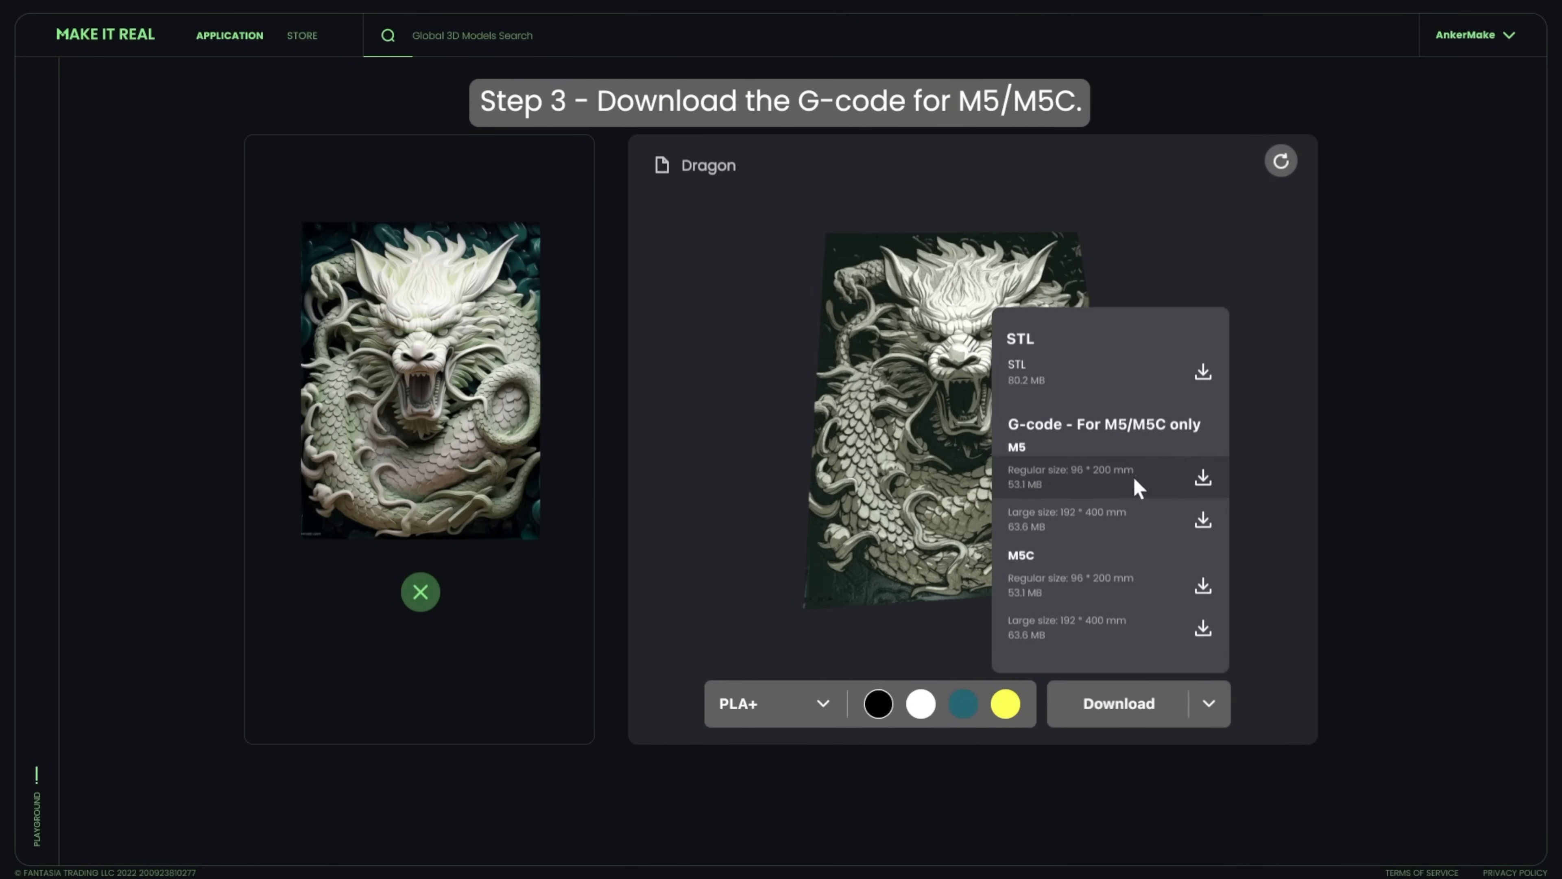